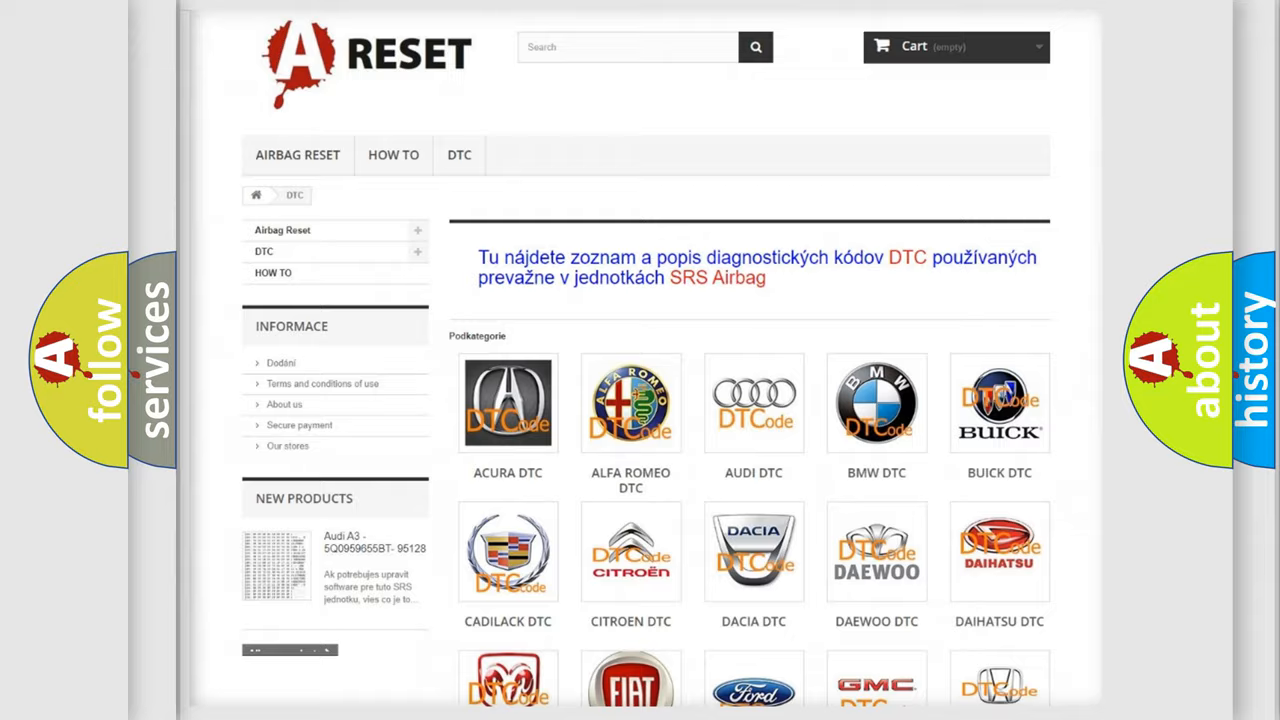
Step: Select the Saturn tile in the DTC brand grid and browse its airbag diagnostic codes
scroll("down", 3)
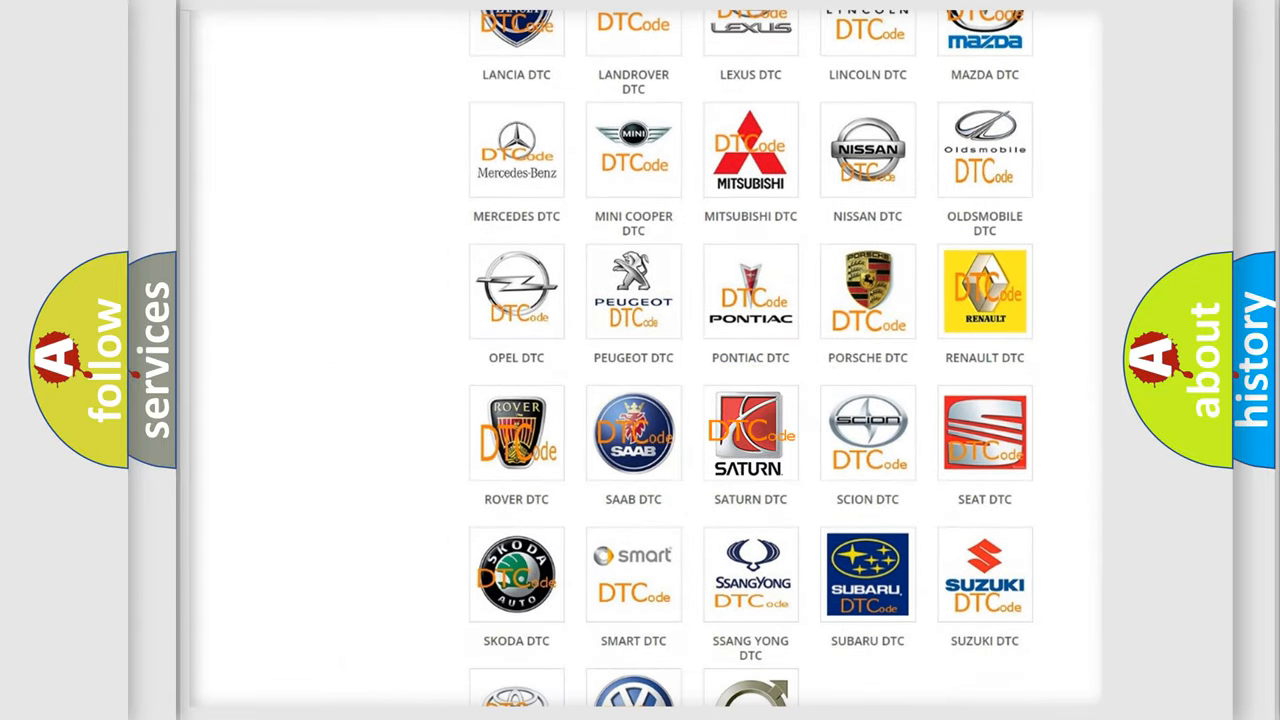
left_click(750, 433)
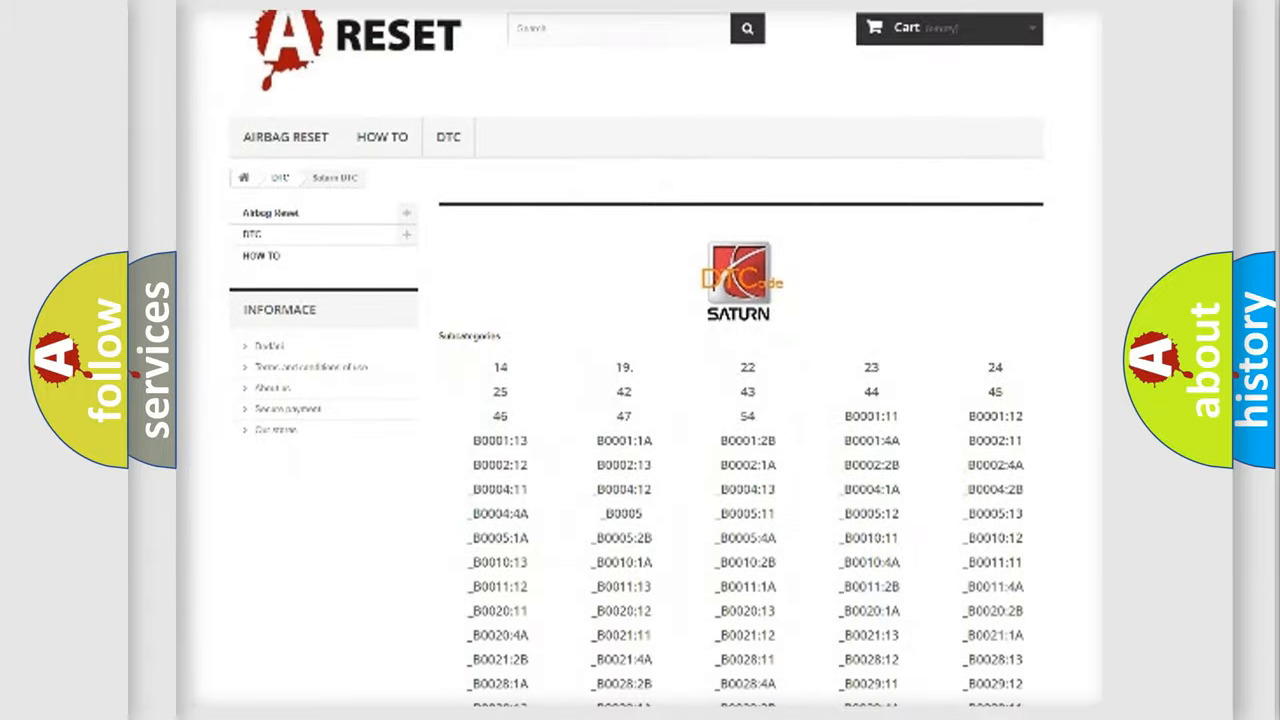
scroll("down", 3)
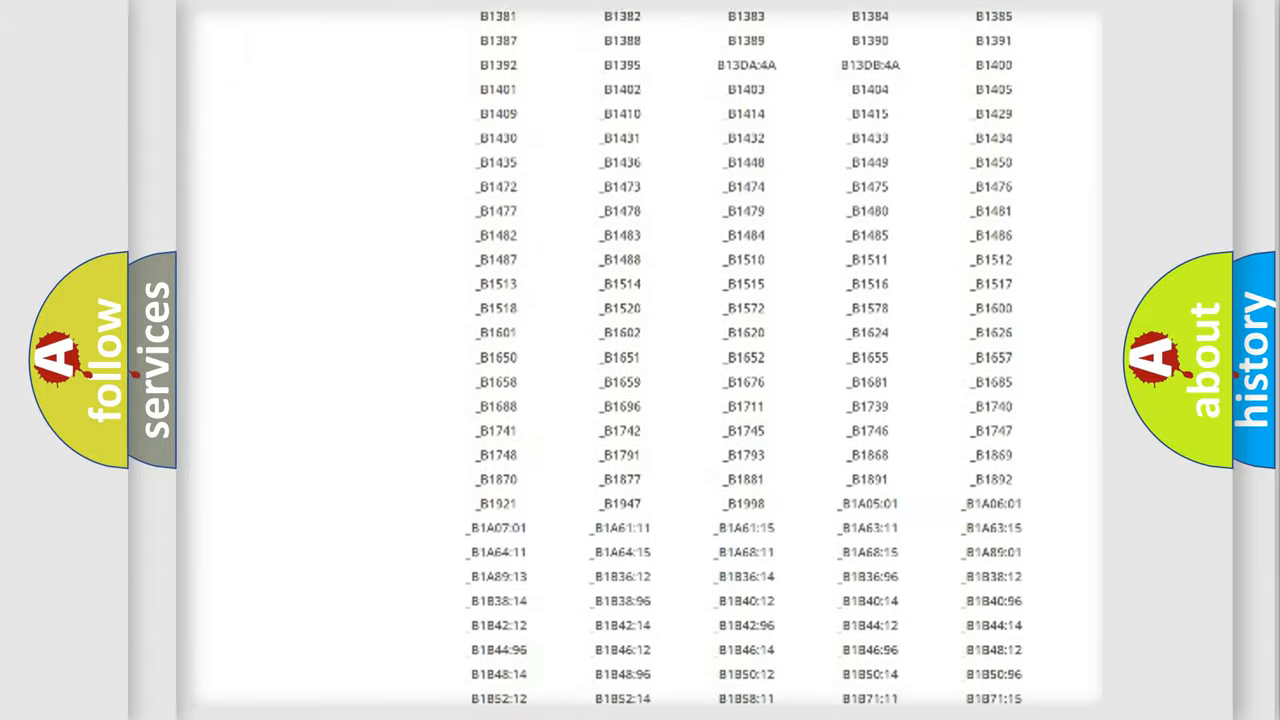